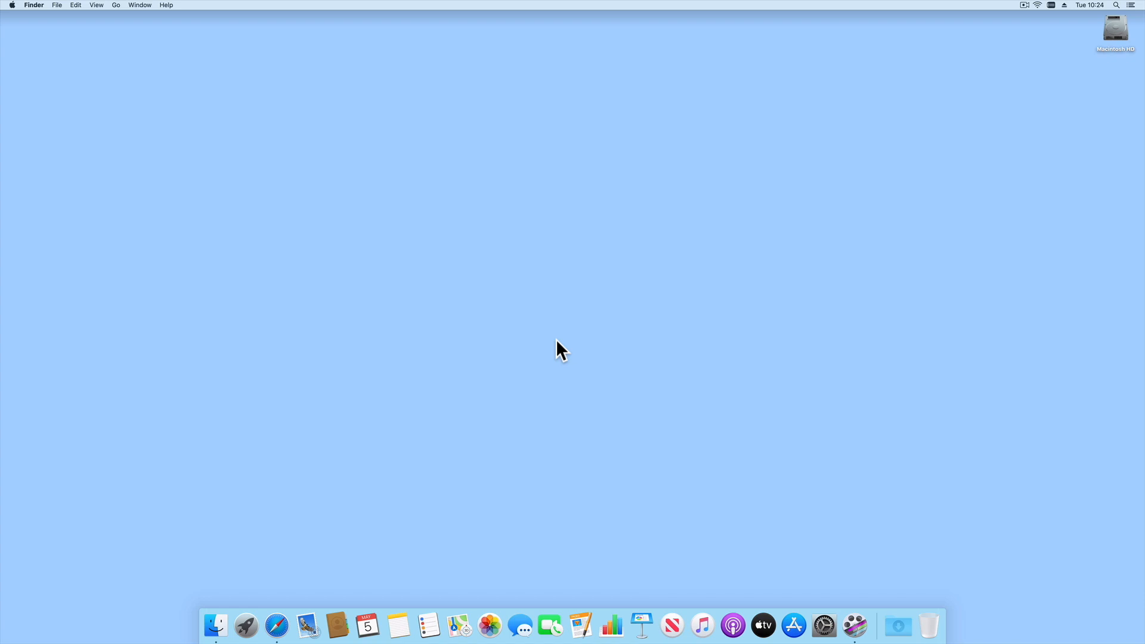
{"action": "mouse_move", "coordinate": [271, 593]}
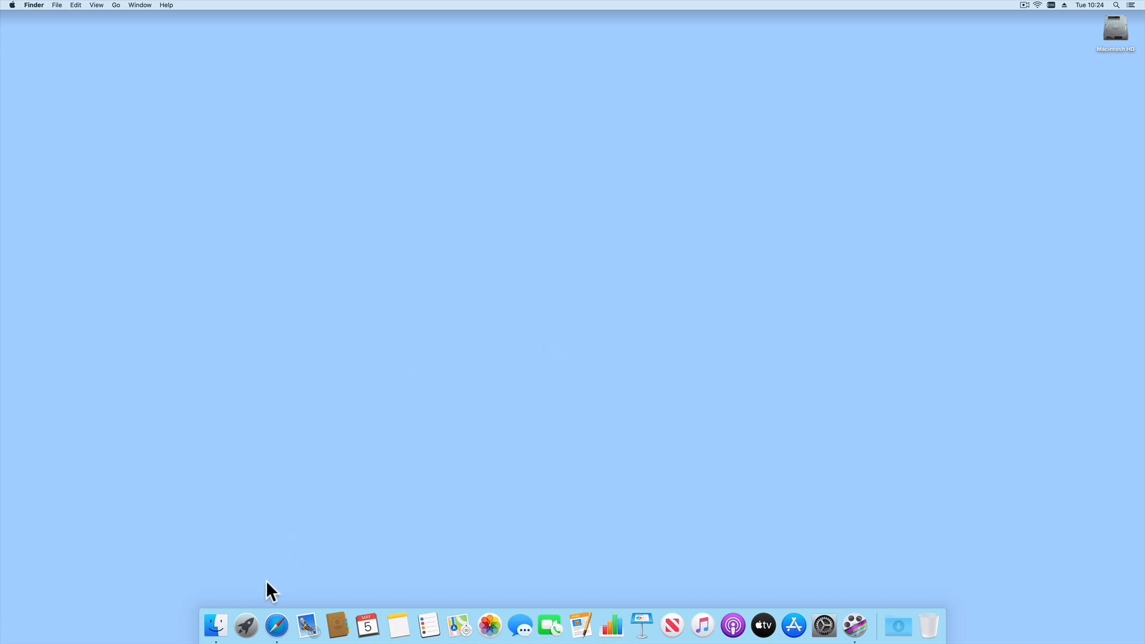
{"action": "mouse_move", "coordinate": [276, 625]}
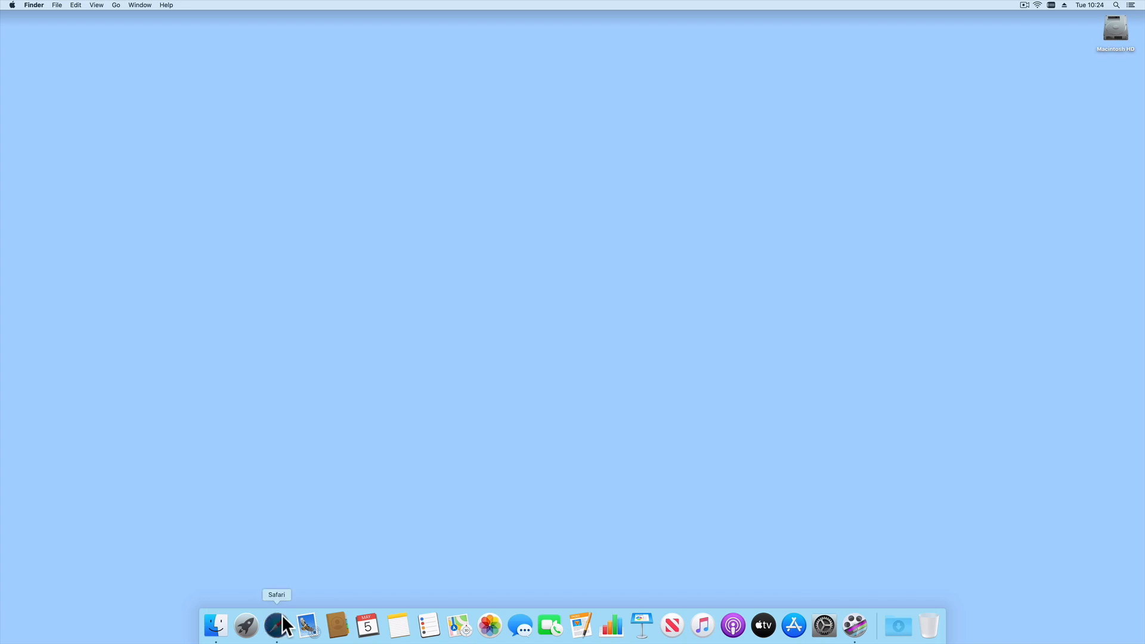
- Sign in to the DS413 as administrator in Safari, declining to save the password
{"action": "left_click", "coordinate": [276, 626]}
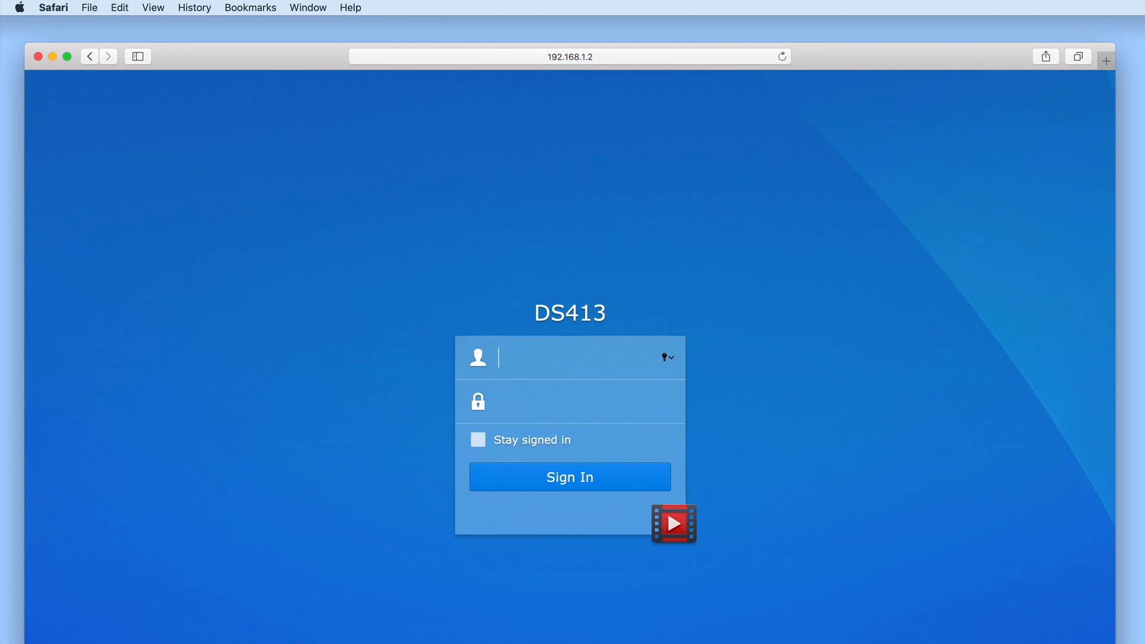
{"action": "mouse_move", "coordinate": [684, 530]}
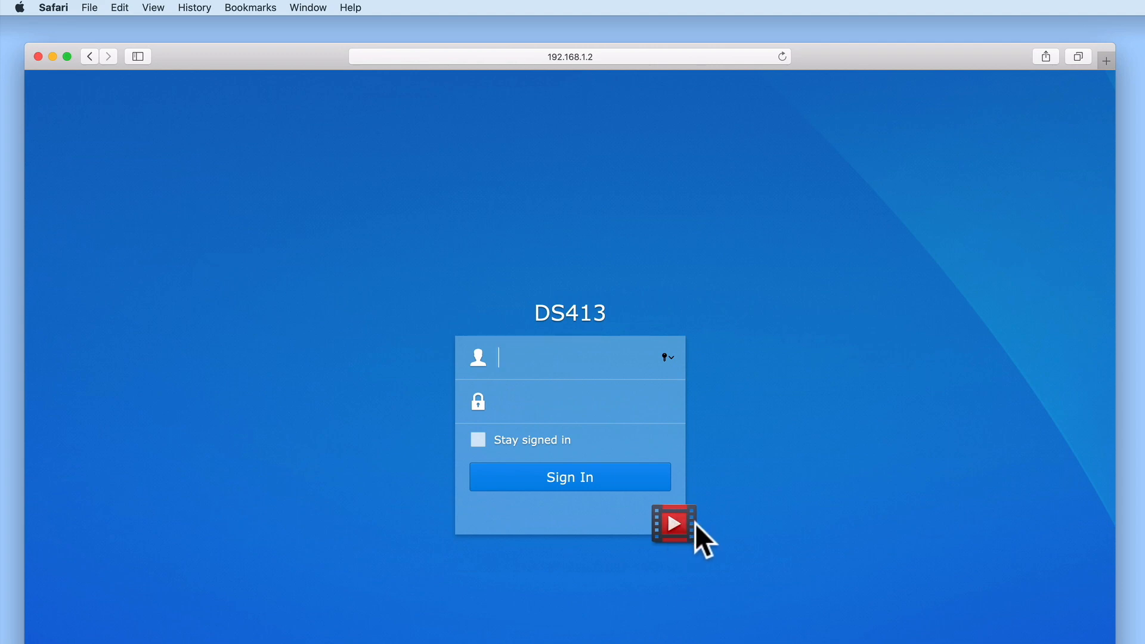
{"action": "type", "text": "administrator"}
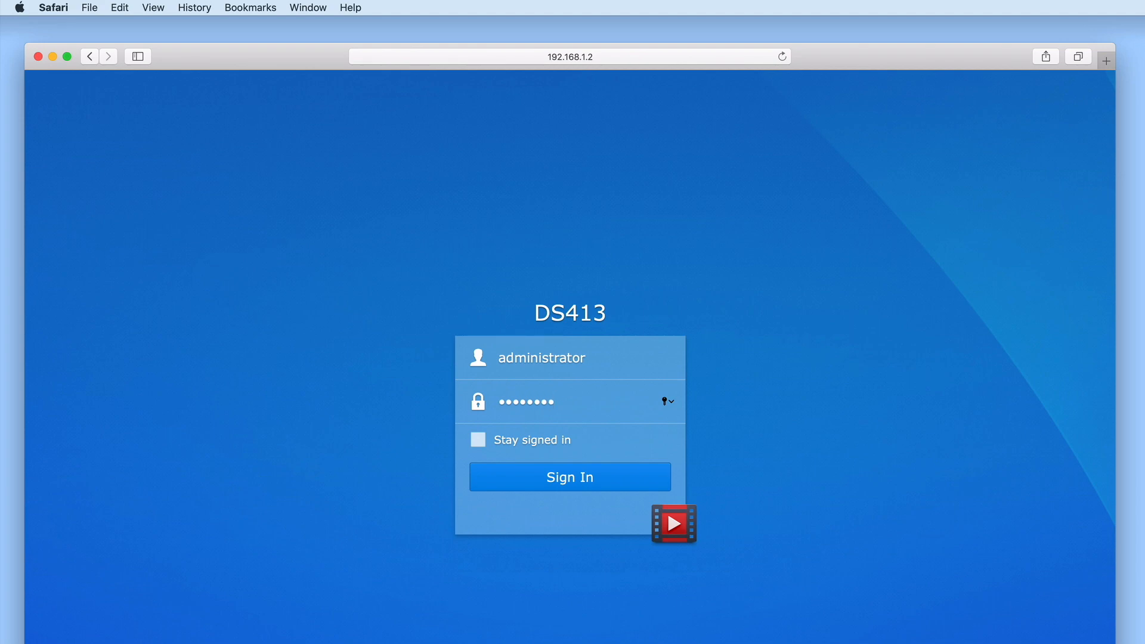
{"action": "left_click", "coordinate": [569, 476]}
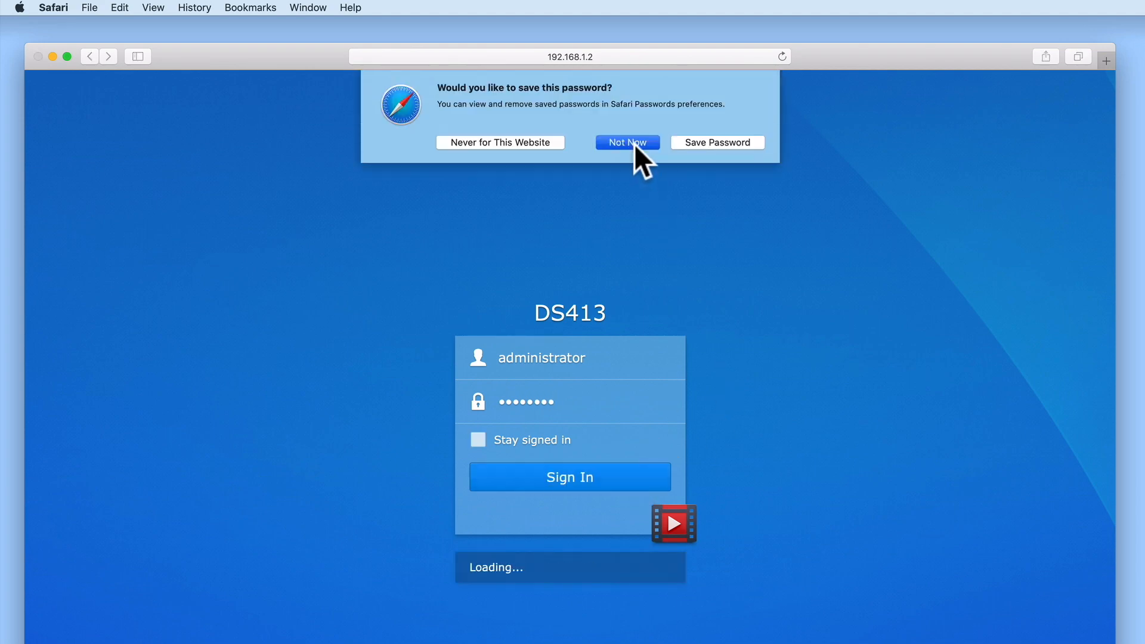
{"action": "left_click", "coordinate": [626, 142]}
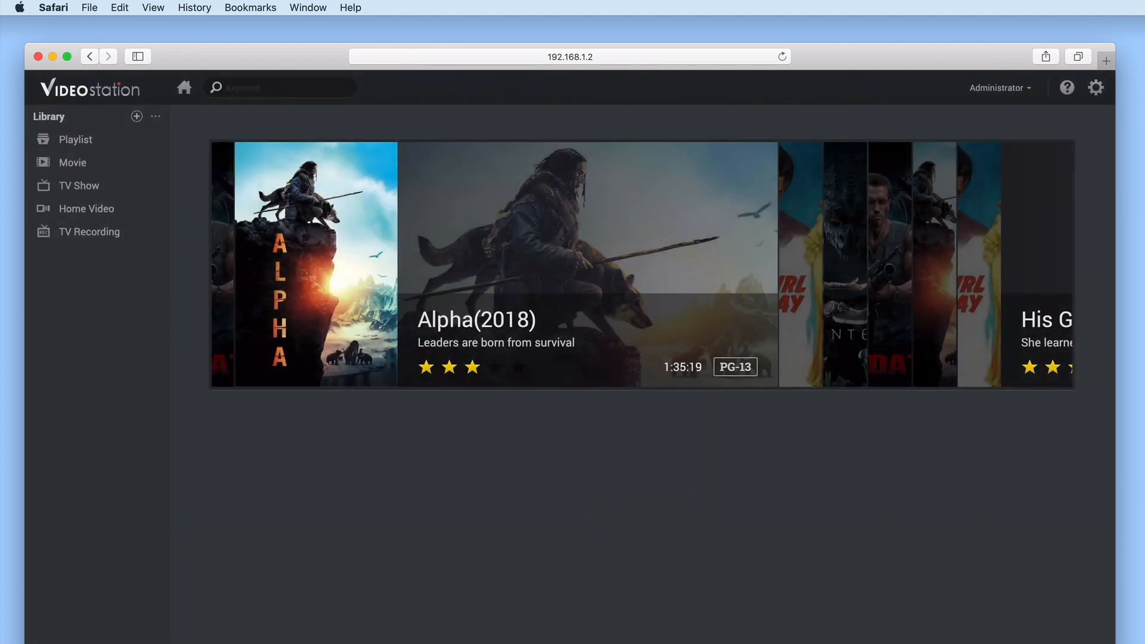
{"action": "left_click", "coordinate": [73, 162]}
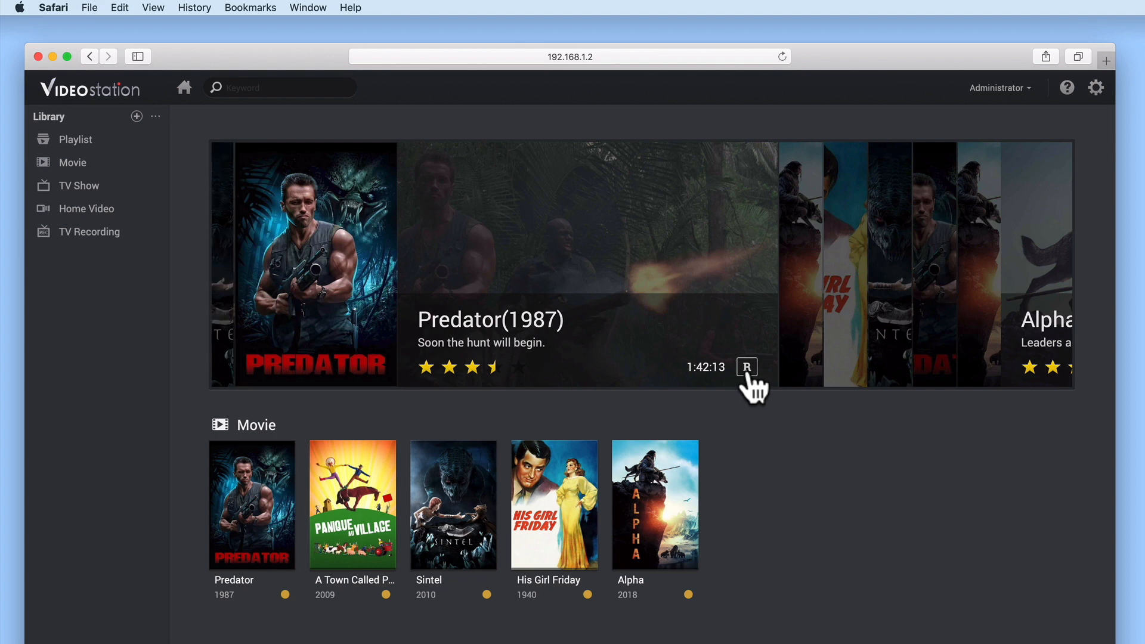
{"action": "mouse_move", "coordinate": [801, 604]}
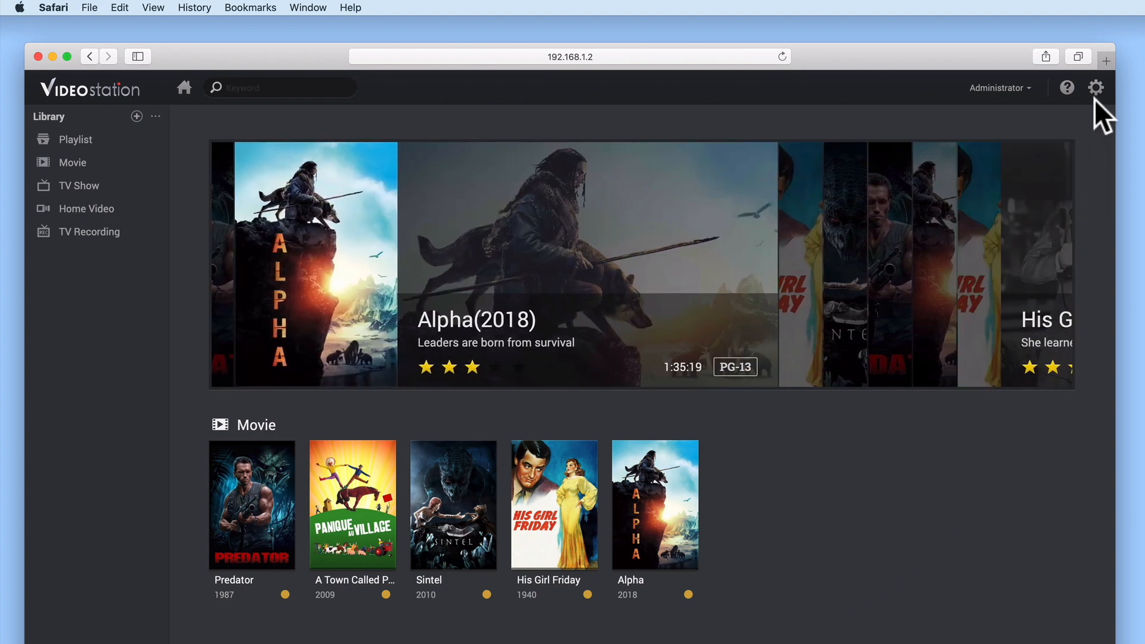
- Reach the Parental Control section of the Video Station settings, currently empty
{"action": "left_click", "coordinate": [1096, 87]}
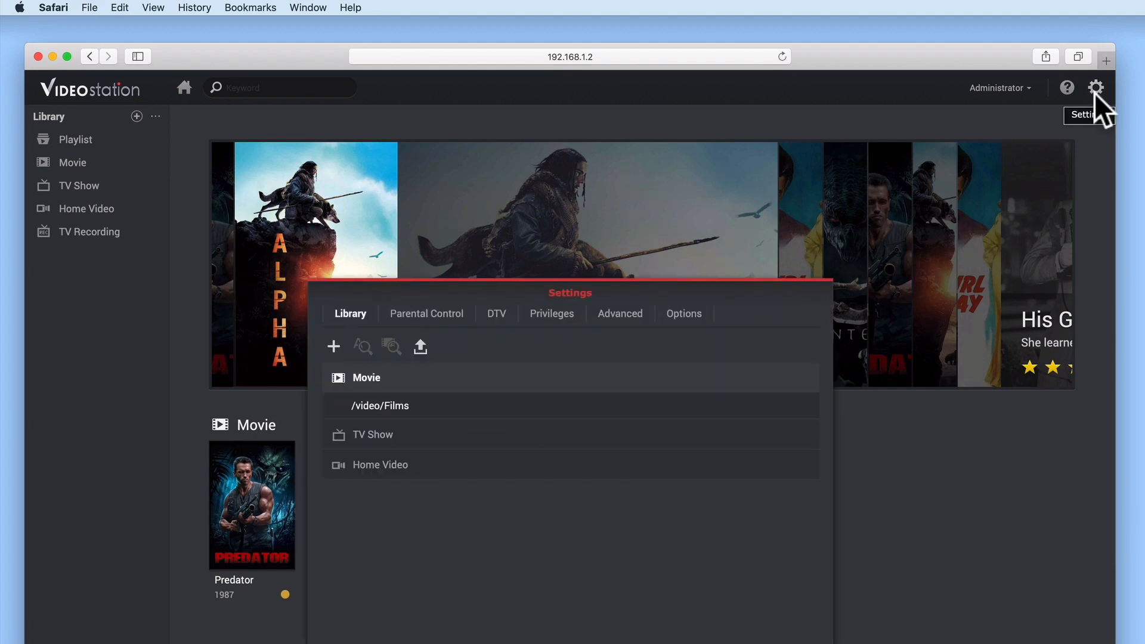
{"action": "mouse_move", "coordinate": [776, 333]}
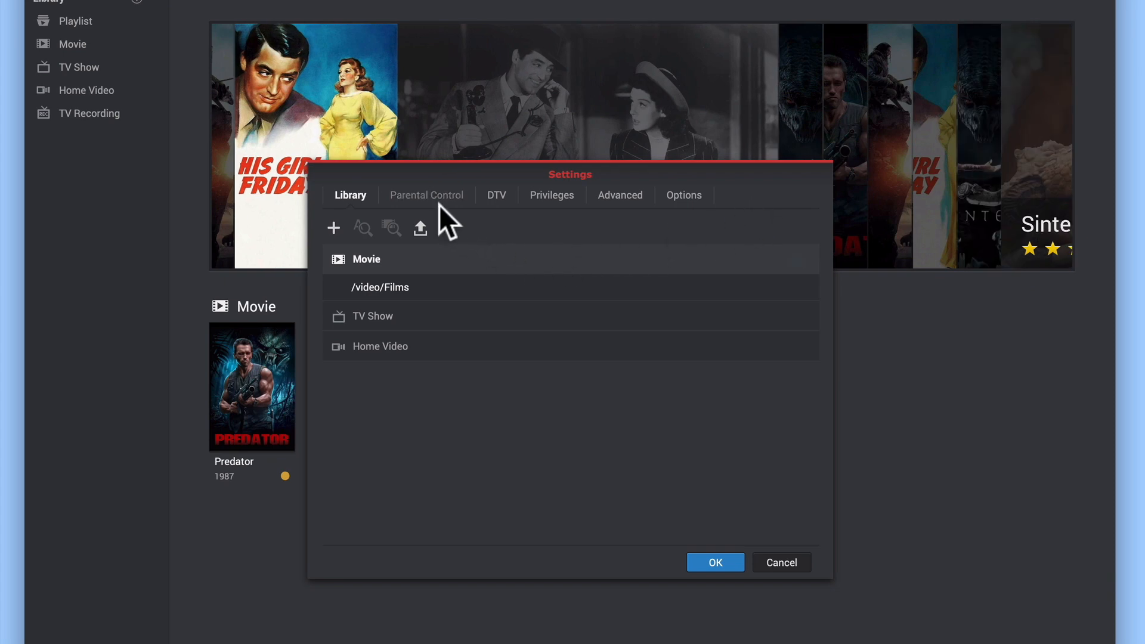
{"action": "left_click", "coordinate": [427, 194]}
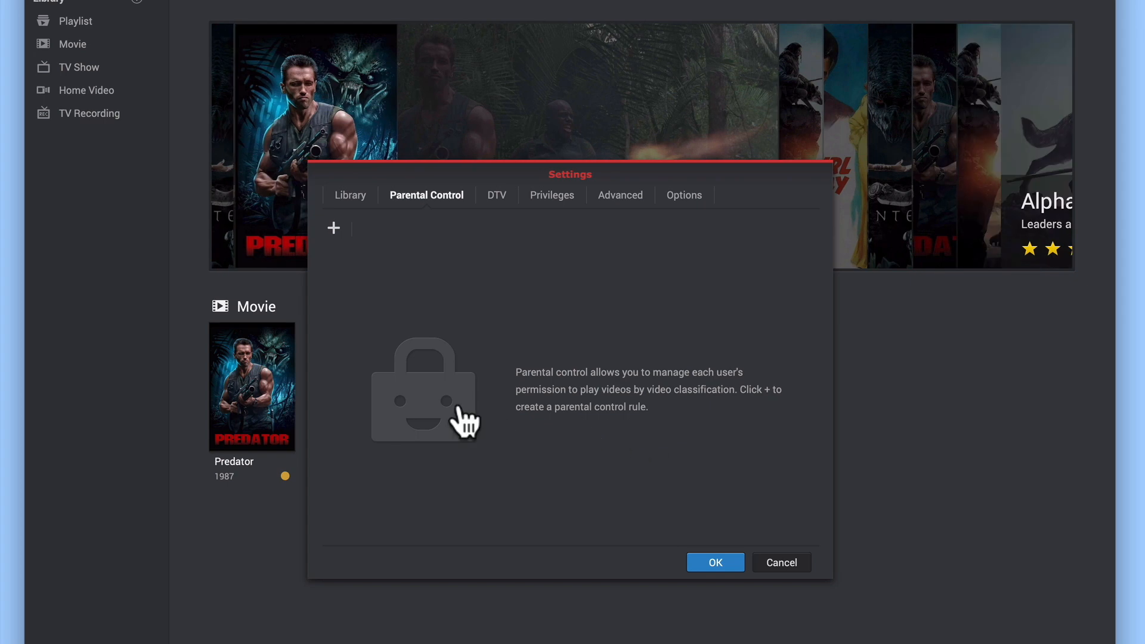
{"action": "mouse_move", "coordinate": [333, 228]}
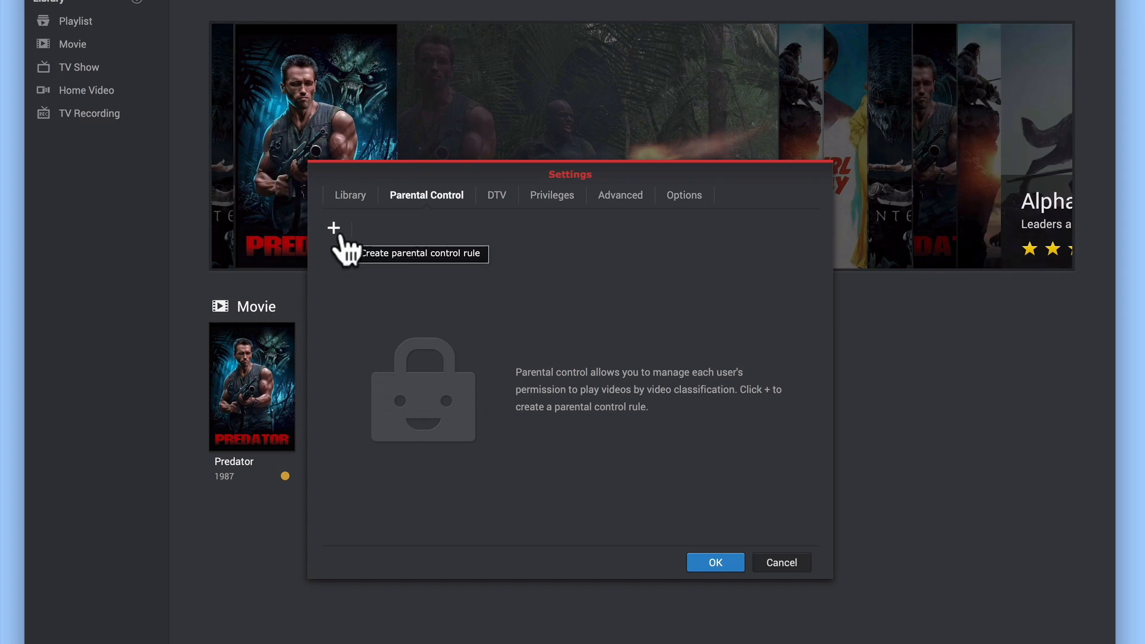
- Create a new parental control rule assigned to Mr Meeseeks
{"action": "left_click", "coordinate": [334, 227]}
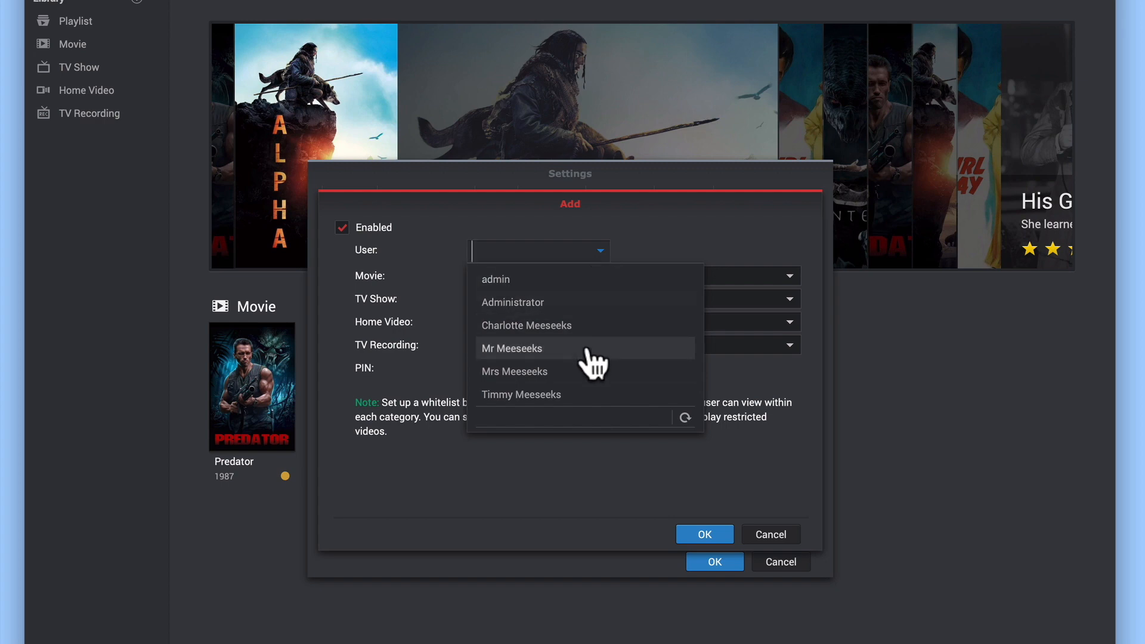
{"action": "left_click", "coordinate": [512, 348]}
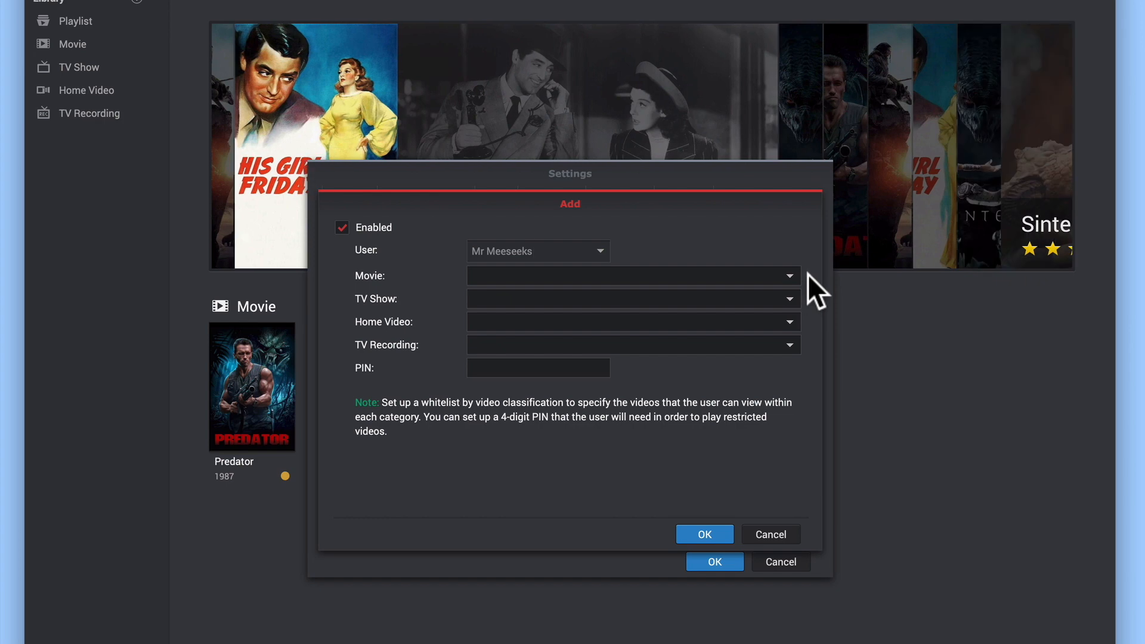
{"action": "mouse_move", "coordinate": [812, 307]}
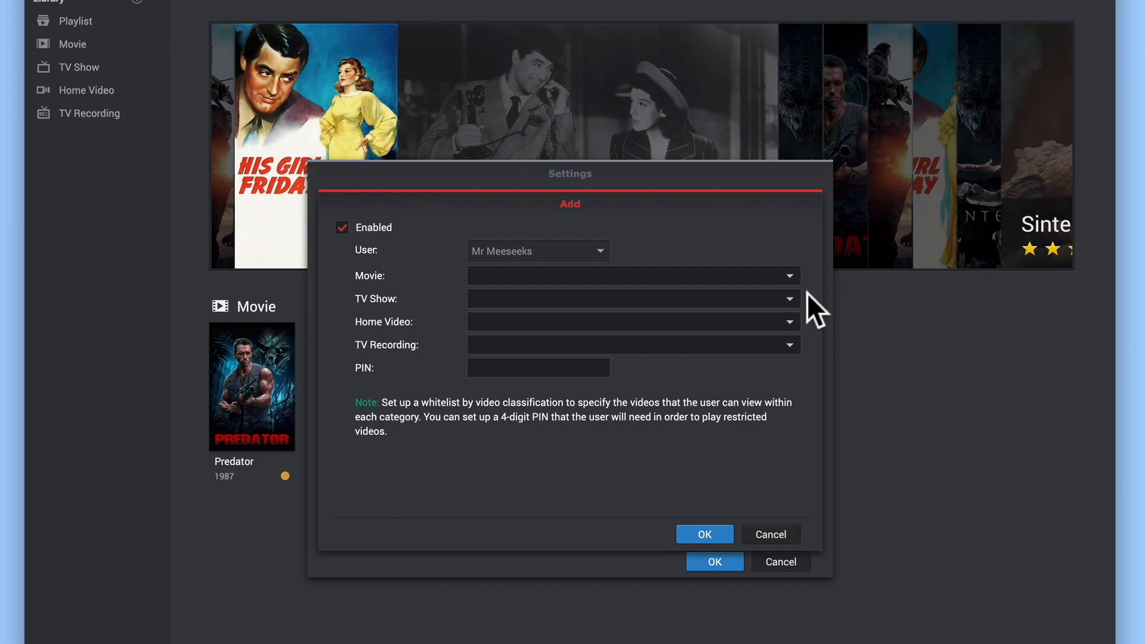
{"action": "mouse_move", "coordinate": [813, 346]}
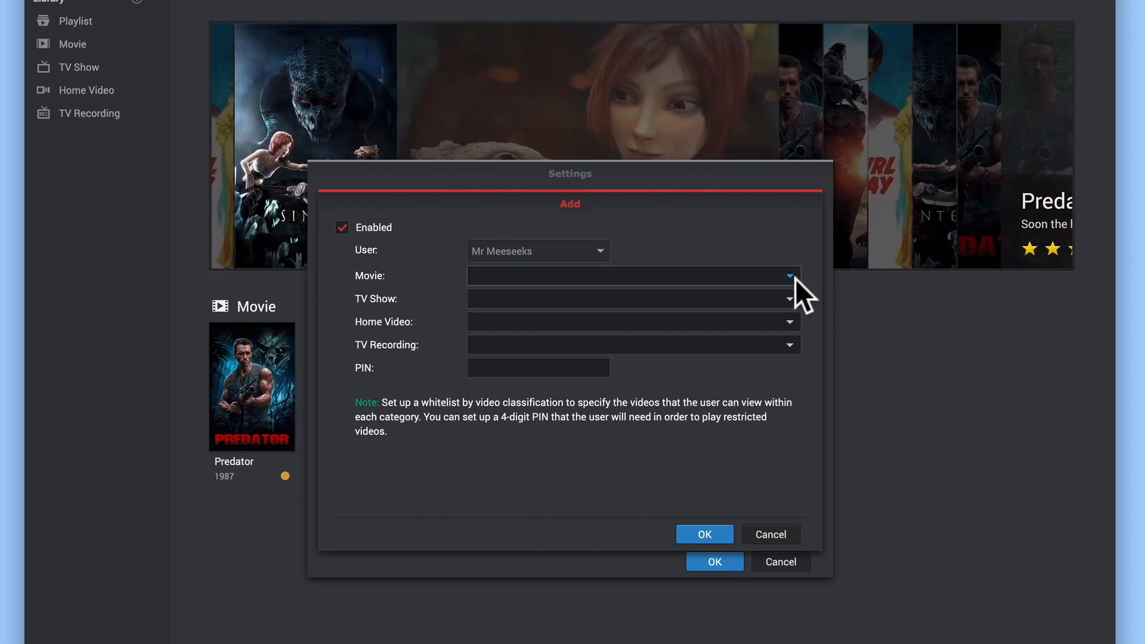
- Allow only L, PG and PG-13 movie classifications in Mr Meeseeks's rule
{"action": "left_click", "coordinate": [789, 276]}
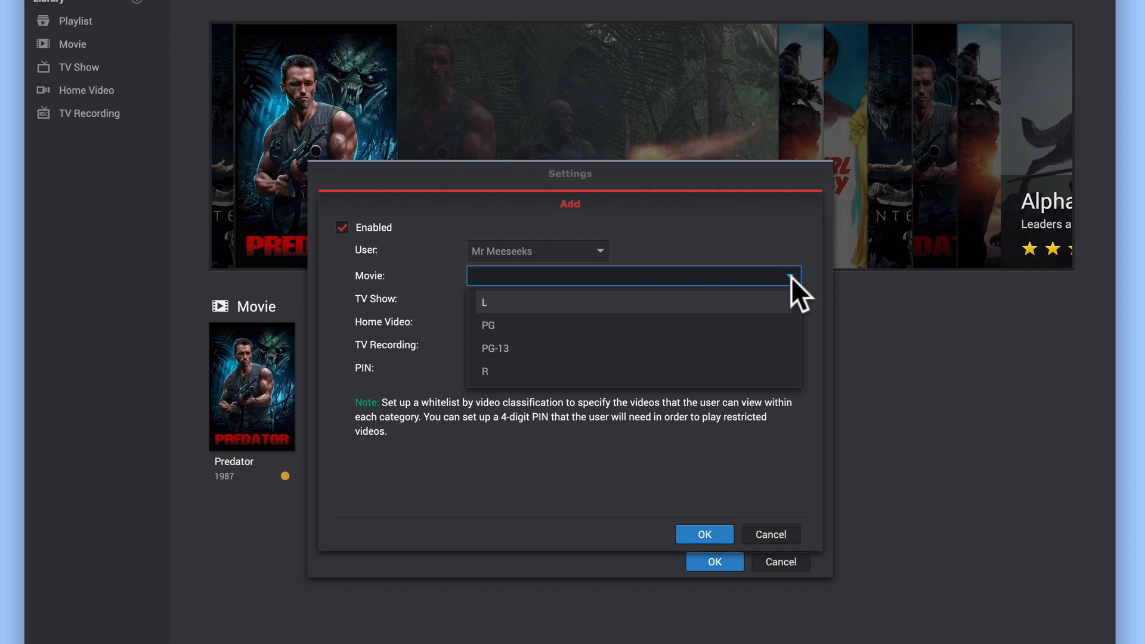
{"action": "left_click", "coordinate": [495, 348]}
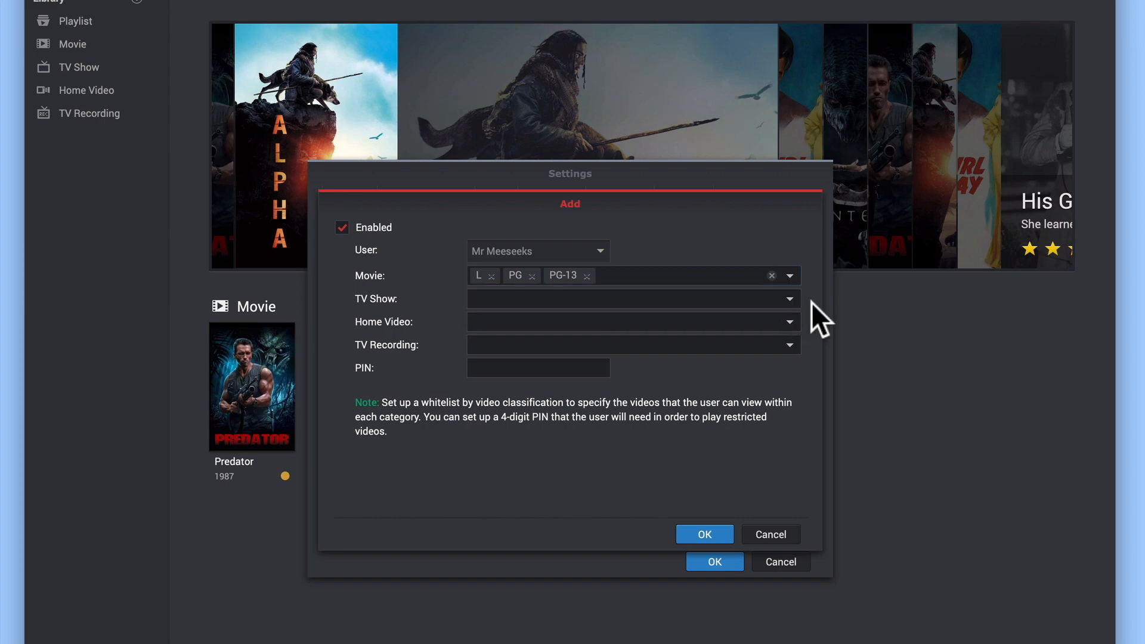
{"action": "left_click", "coordinate": [629, 298]}
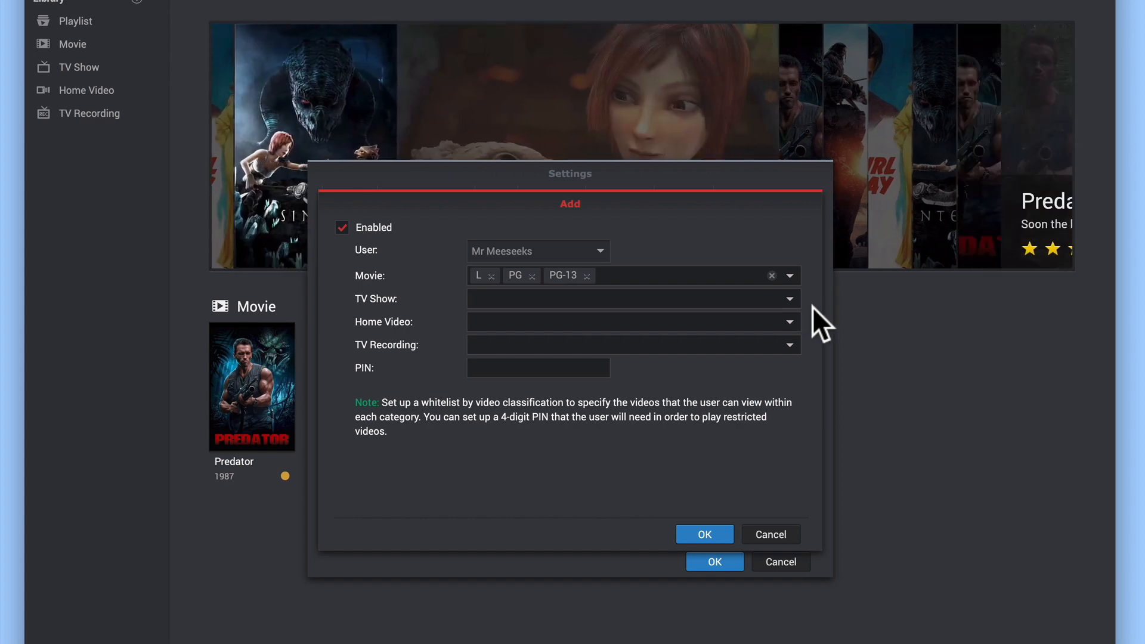
{"action": "mouse_move", "coordinate": [629, 383]}
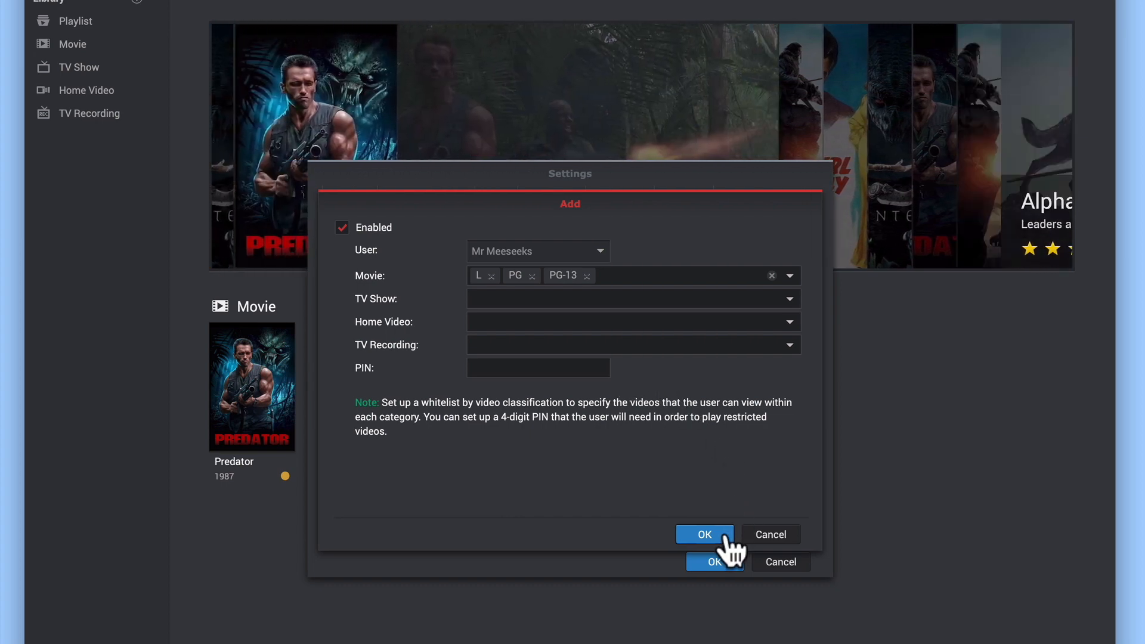
{"action": "left_click", "coordinate": [704, 534]}
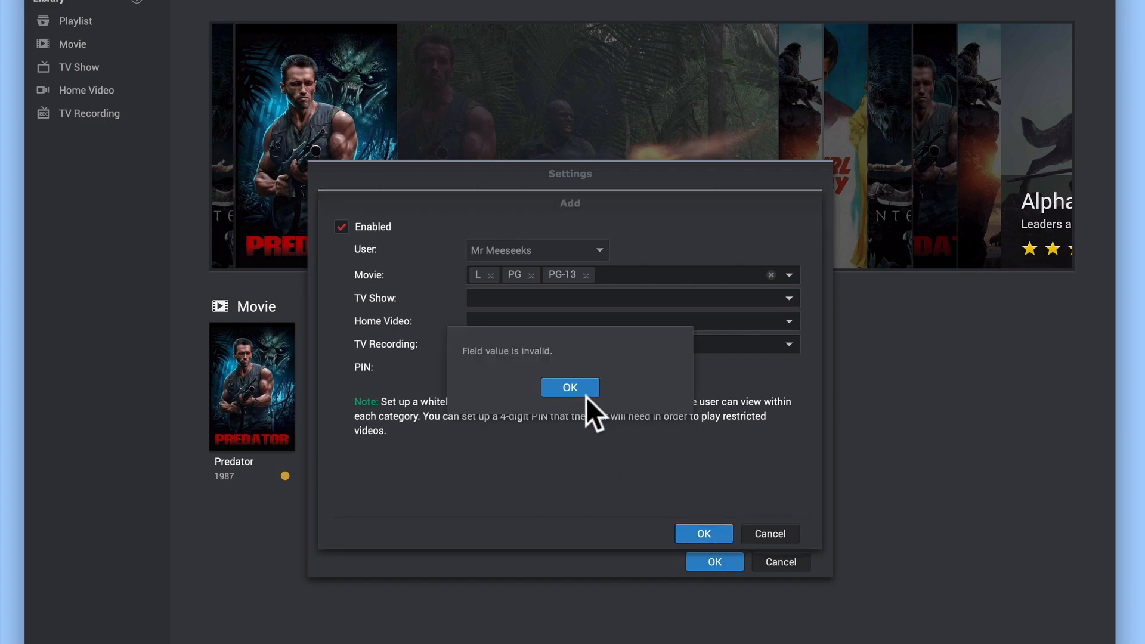
{"action": "left_click", "coordinate": [570, 386]}
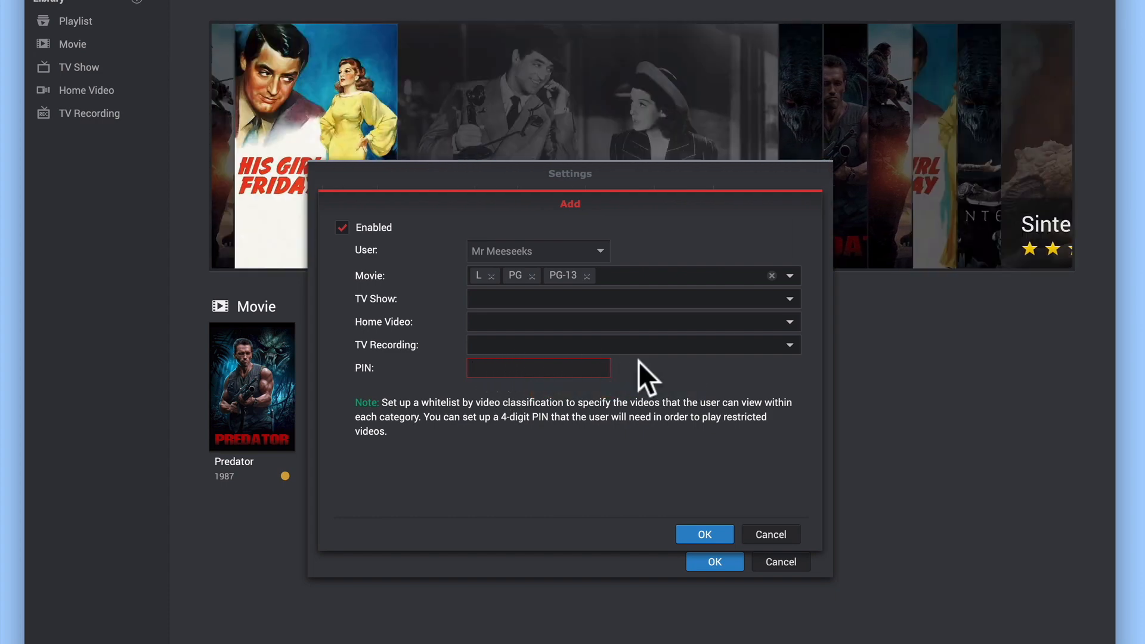
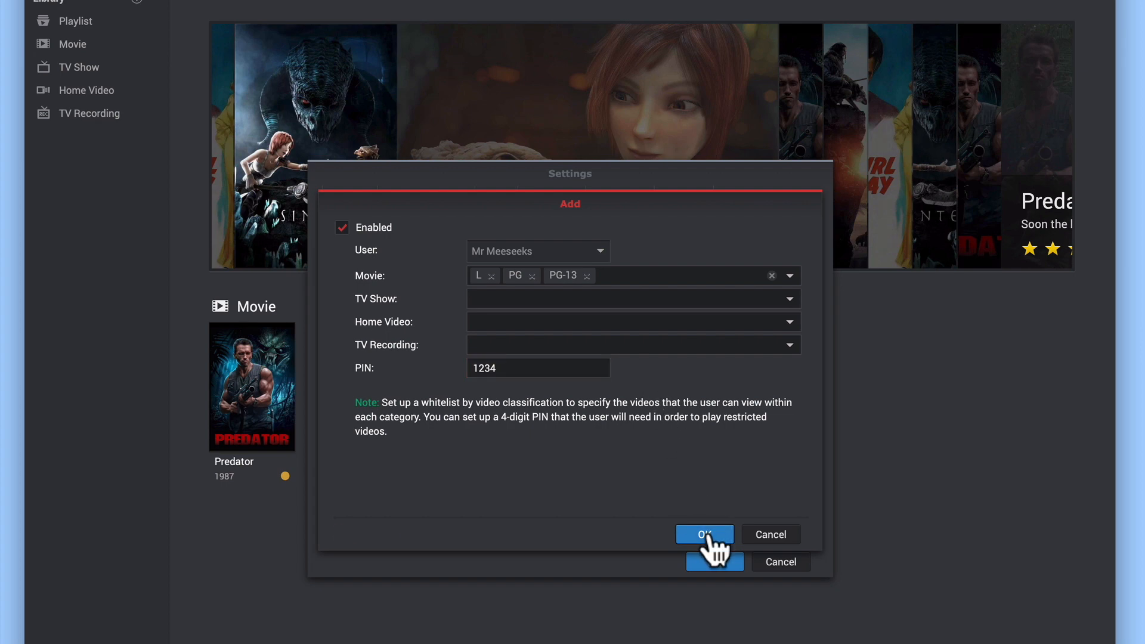
{"action": "left_click", "coordinate": [704, 535]}
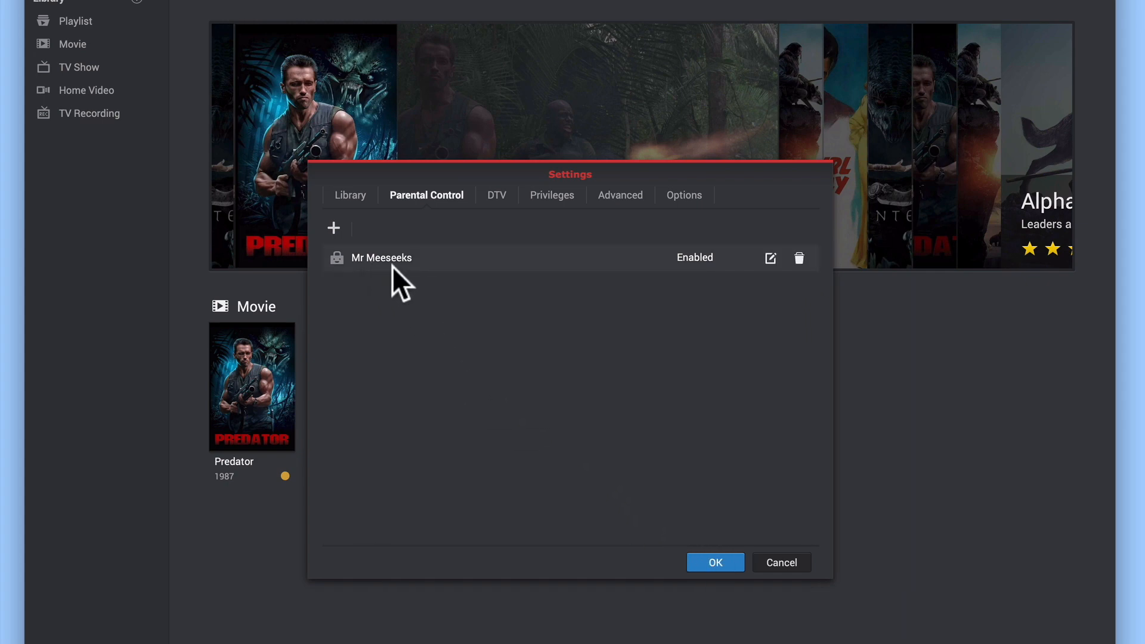
{"action": "mouse_move", "coordinate": [688, 285]}
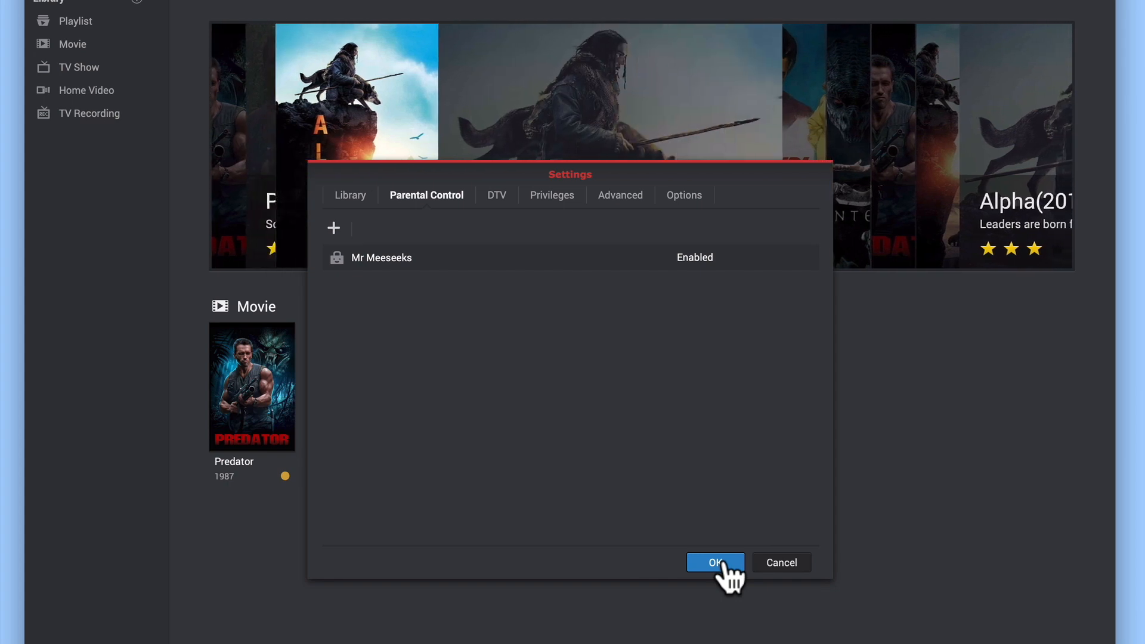
- Apply the parental control settings and log out of the administrator account
{"action": "left_click", "coordinate": [714, 562]}
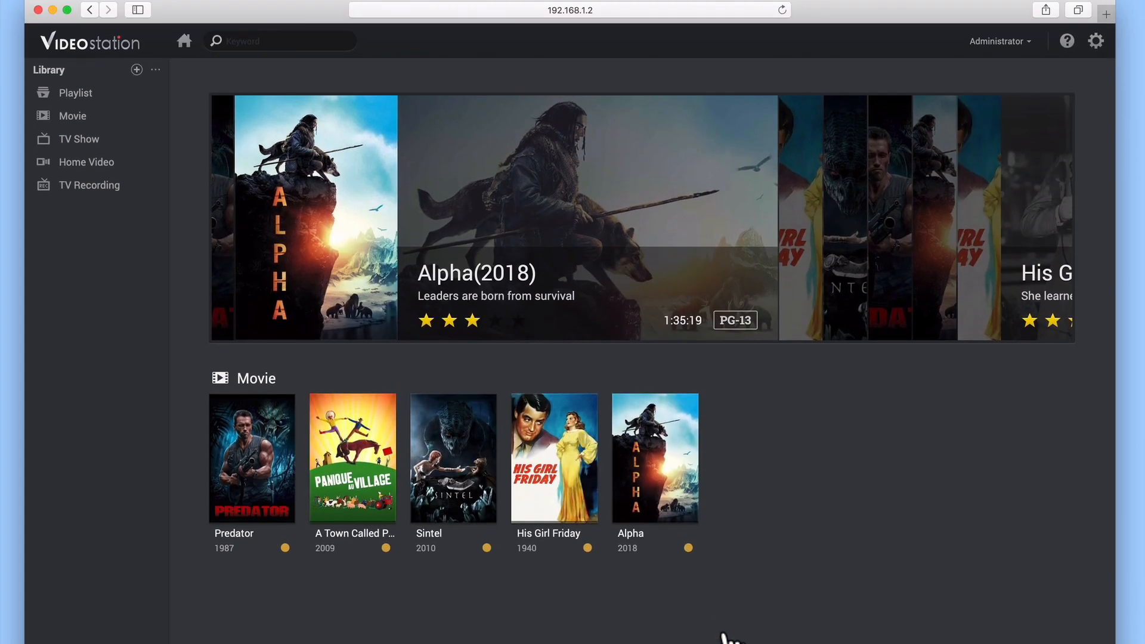
{"action": "left_click", "coordinate": [998, 87]}
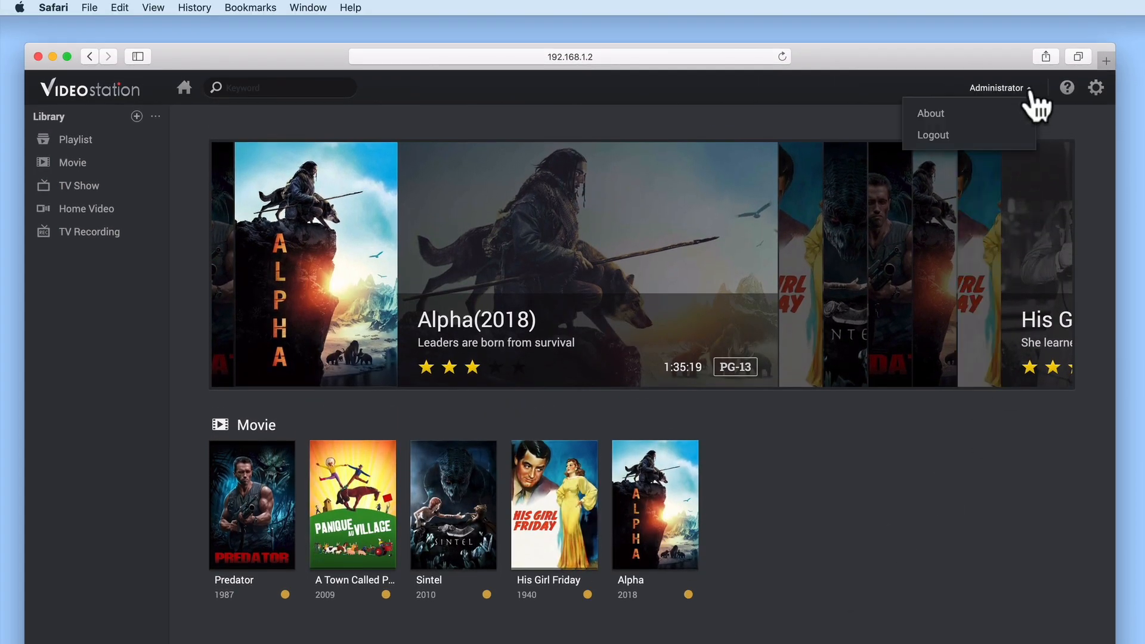
{"action": "left_click", "coordinate": [933, 134]}
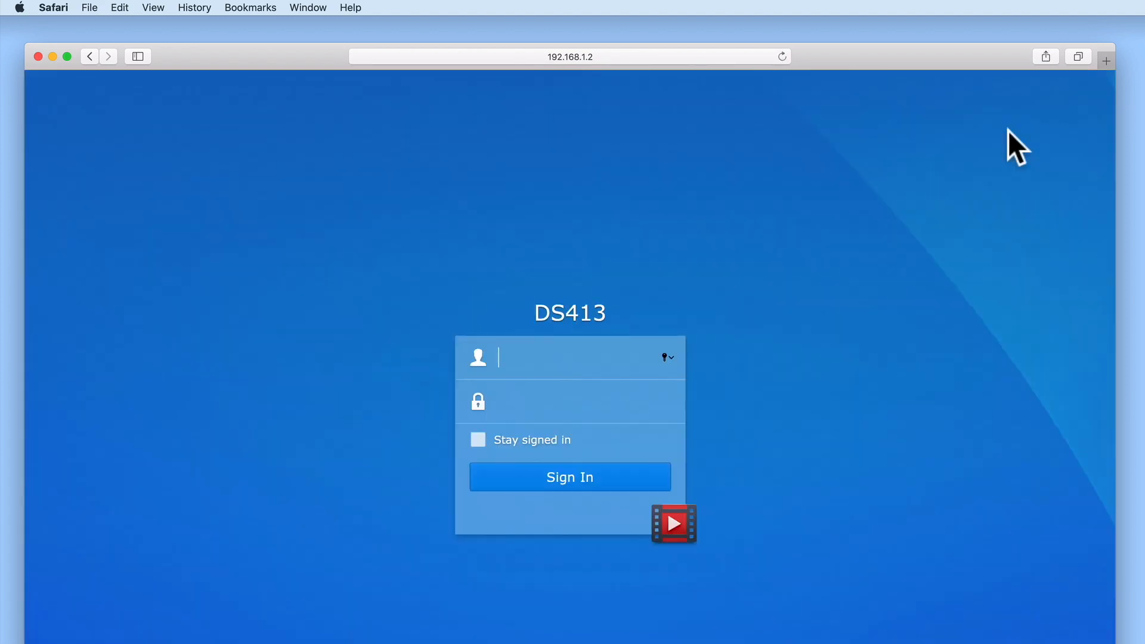
{"action": "mouse_move", "coordinate": [723, 369]}
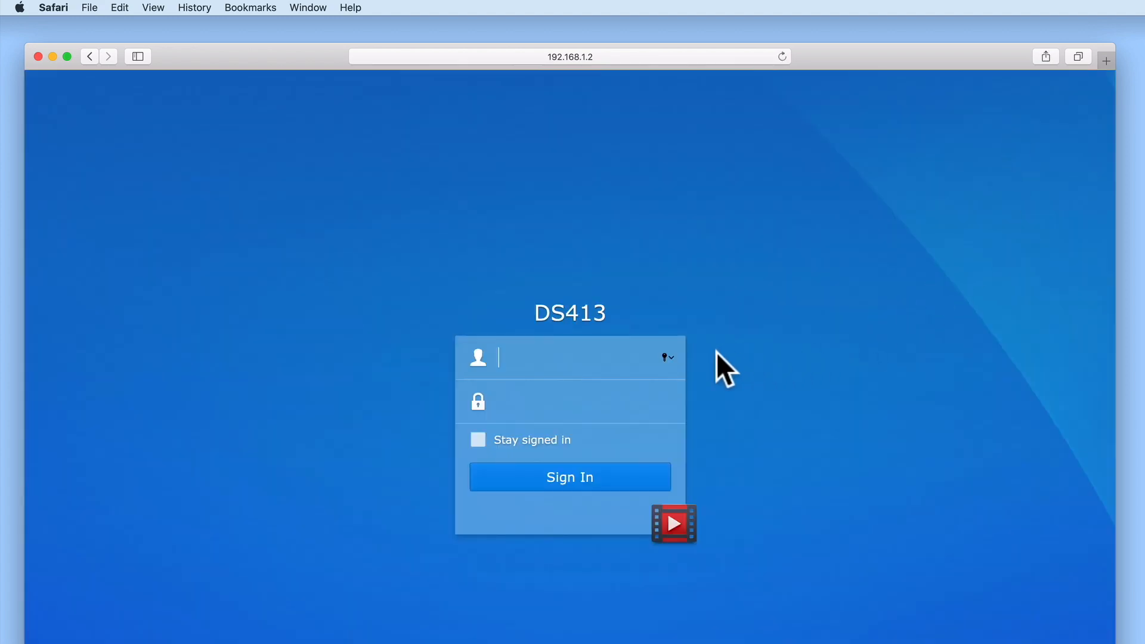
- Sign in as mr meeseeks to reach his Video Station movie library
{"action": "type", "text": "mr meeseeks"}
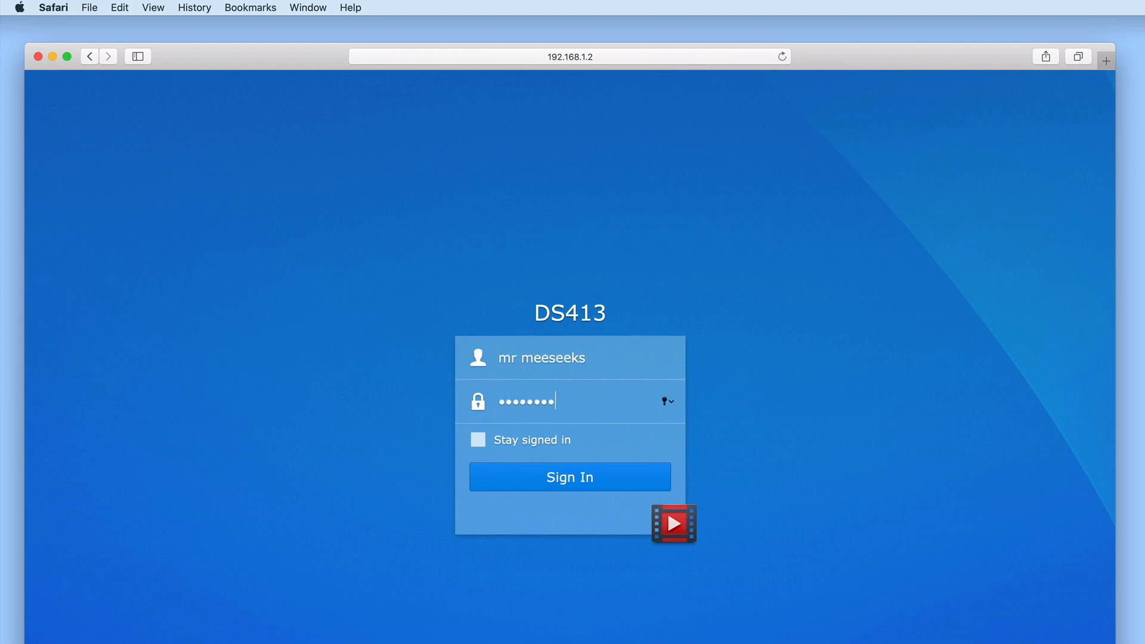
{"action": "left_click", "coordinate": [569, 478]}
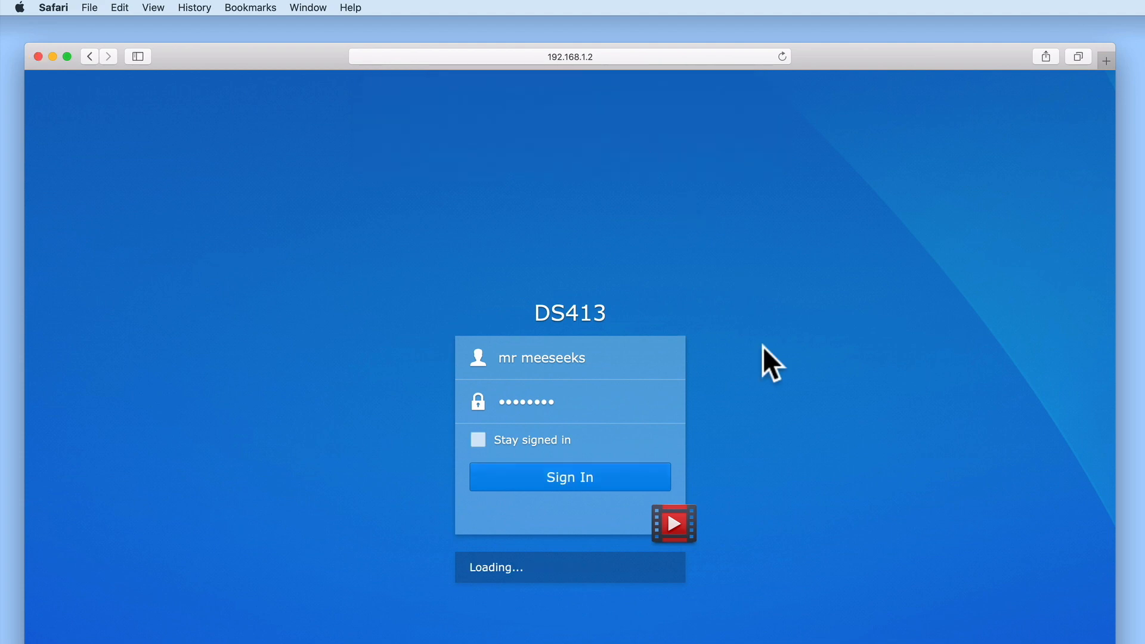
{"action": "left_click", "coordinate": [570, 478]}
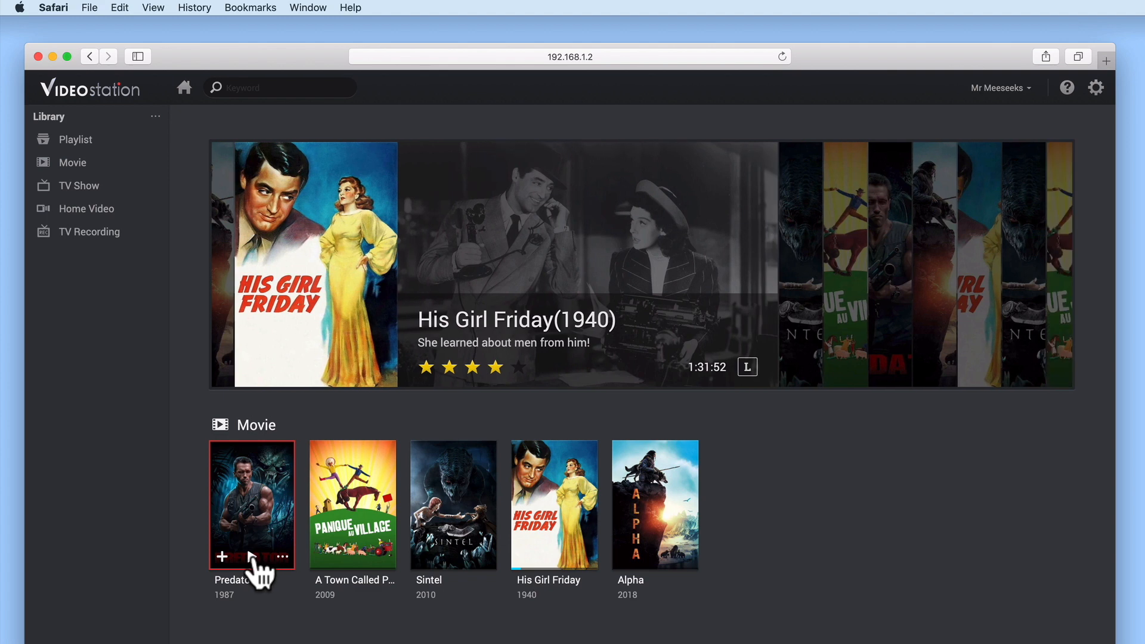
{"action": "left_click", "coordinate": [221, 556]}
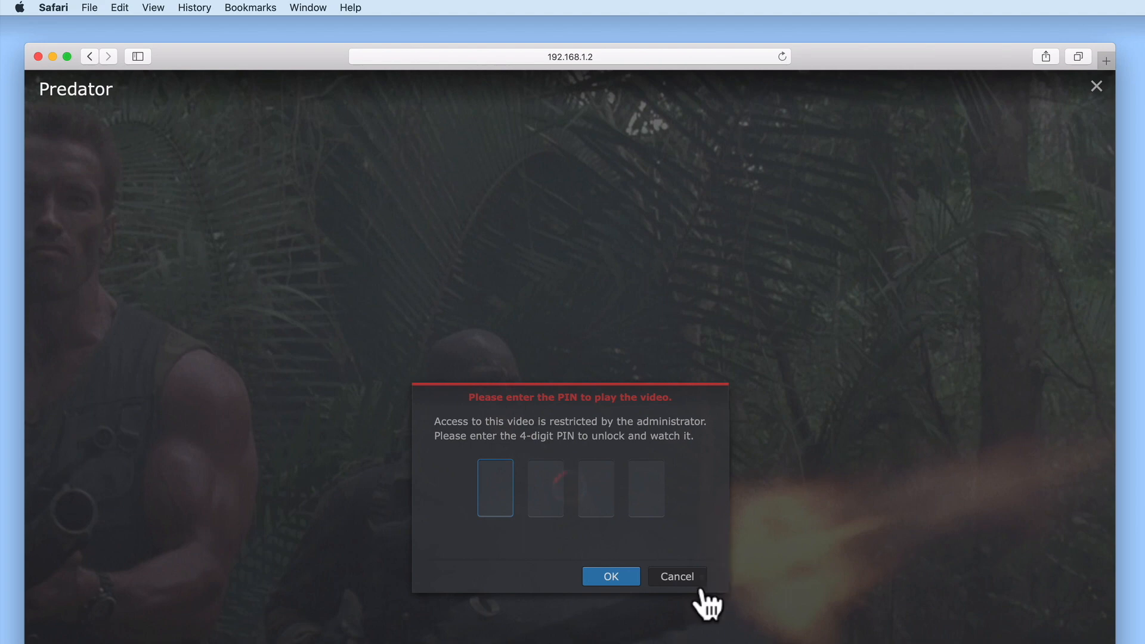
{"action": "left_click", "coordinate": [675, 576]}
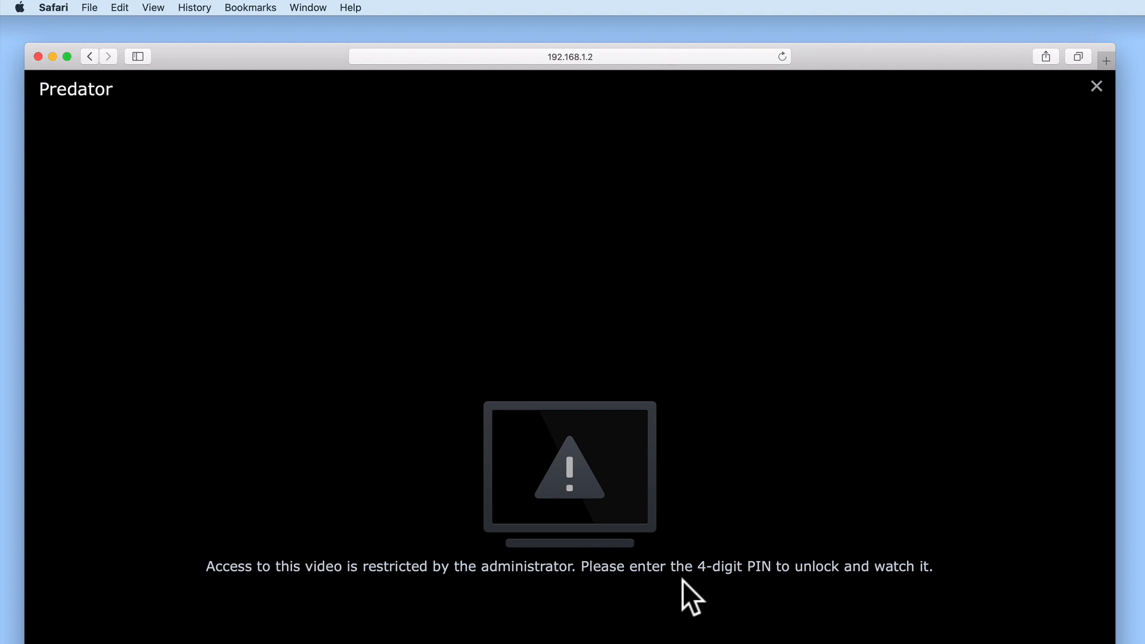
{"action": "mouse_move", "coordinate": [1104, 105]}
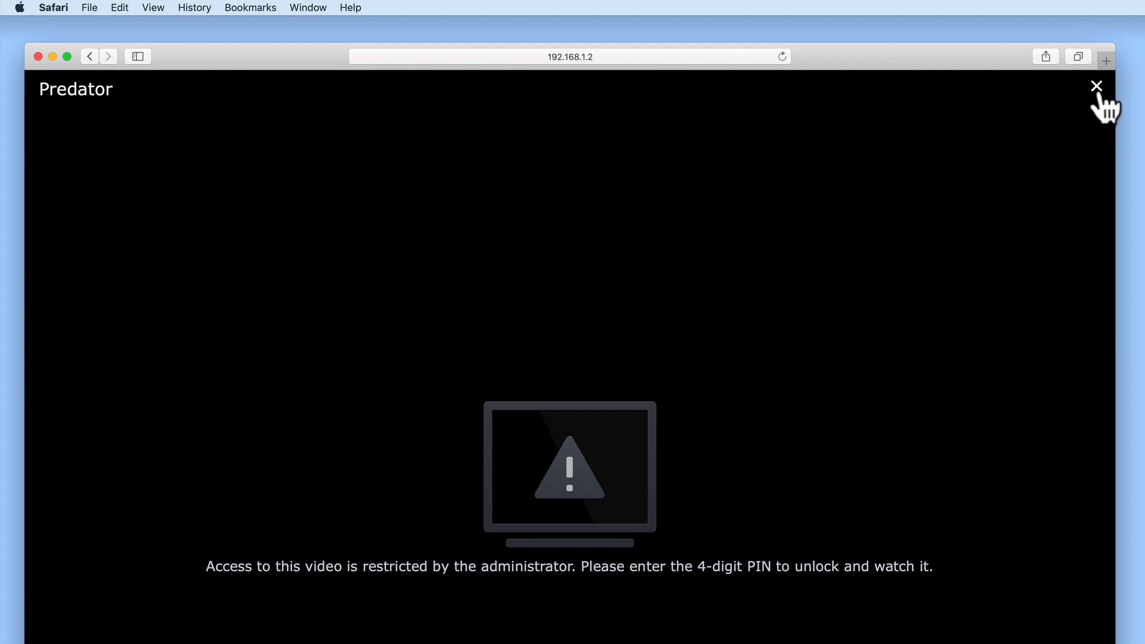
{"action": "left_click", "coordinate": [1097, 86]}
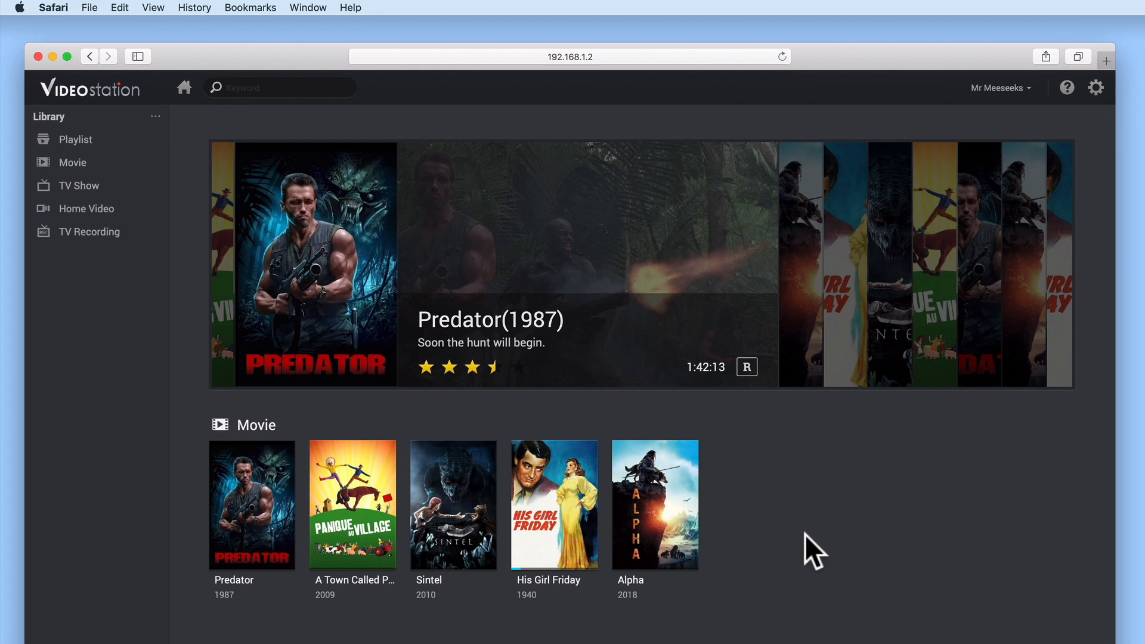
{"action": "mouse_move", "coordinate": [1028, 107]}
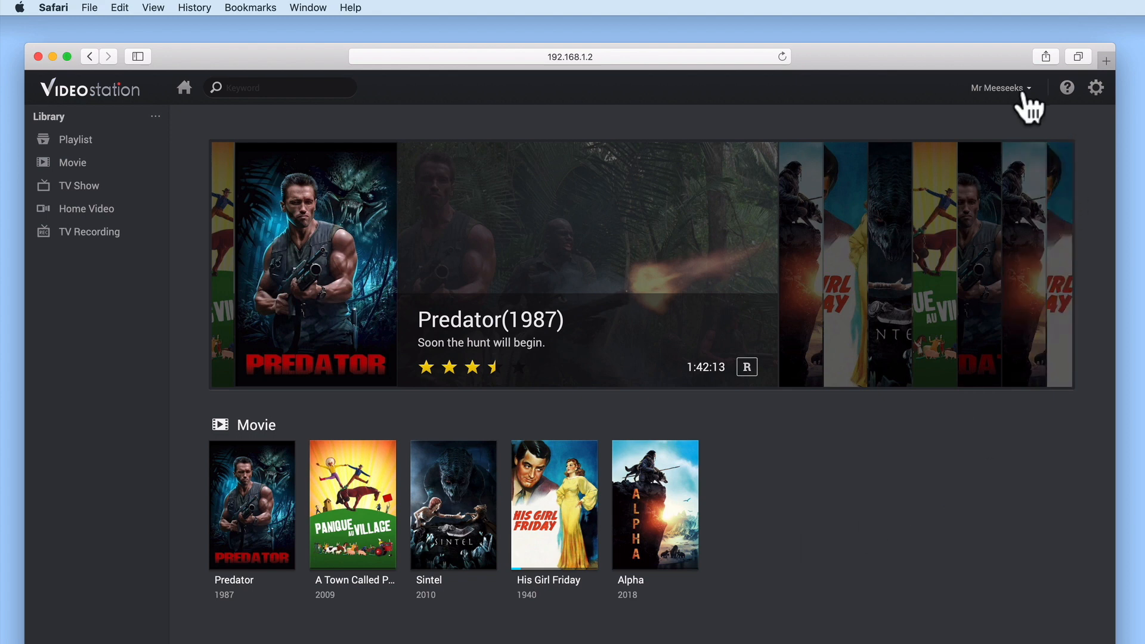
{"action": "left_click", "coordinate": [998, 87]}
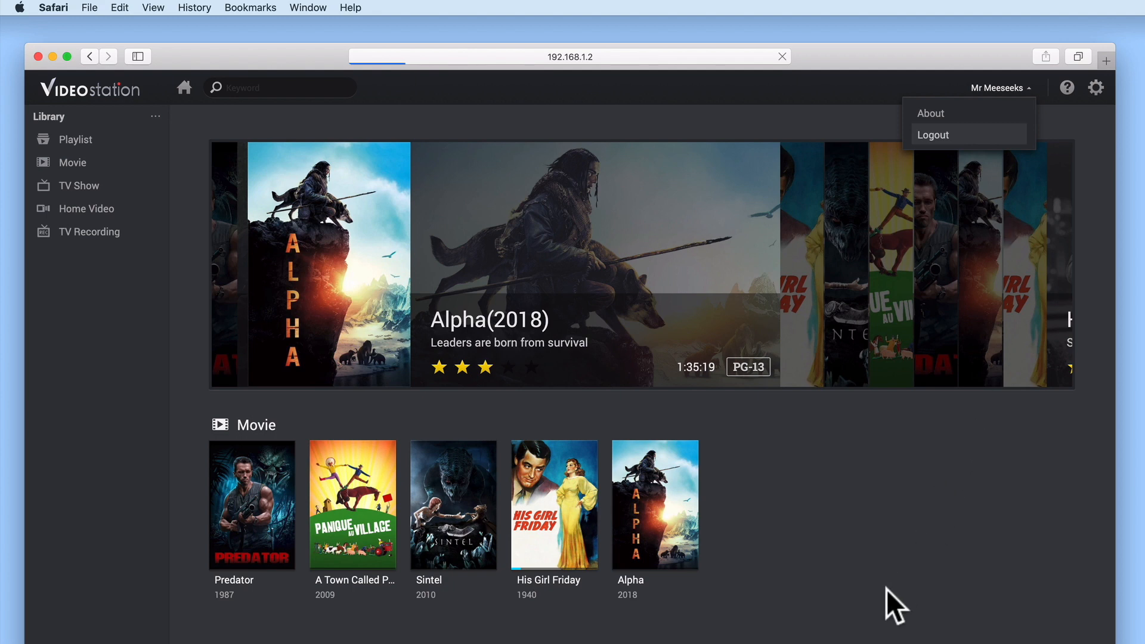
{"action": "left_click", "coordinate": [933, 135]}
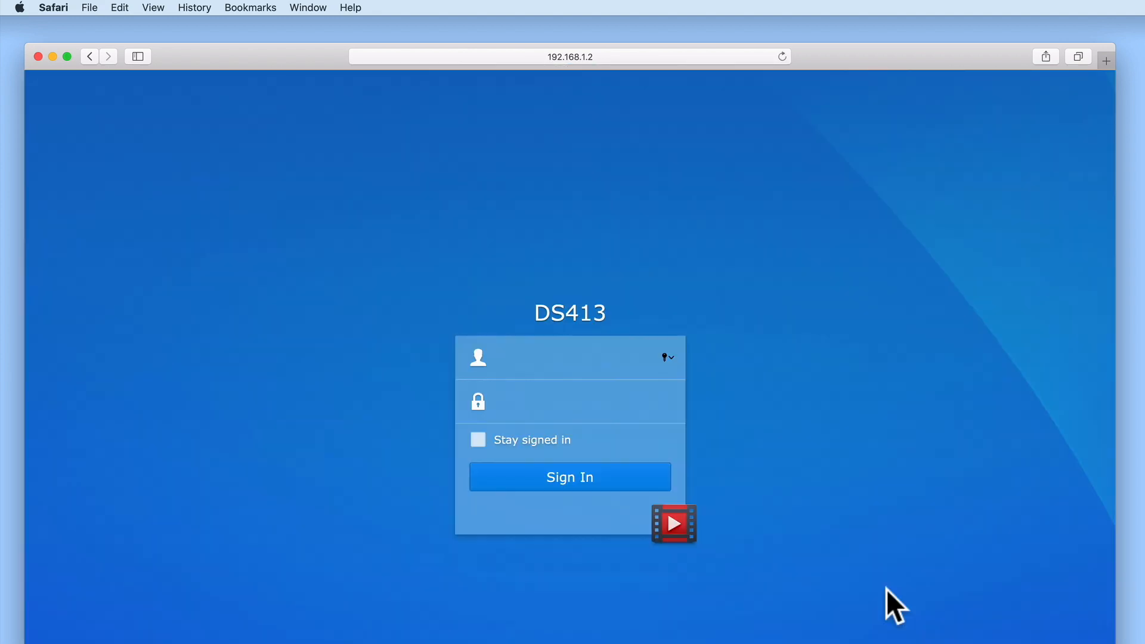